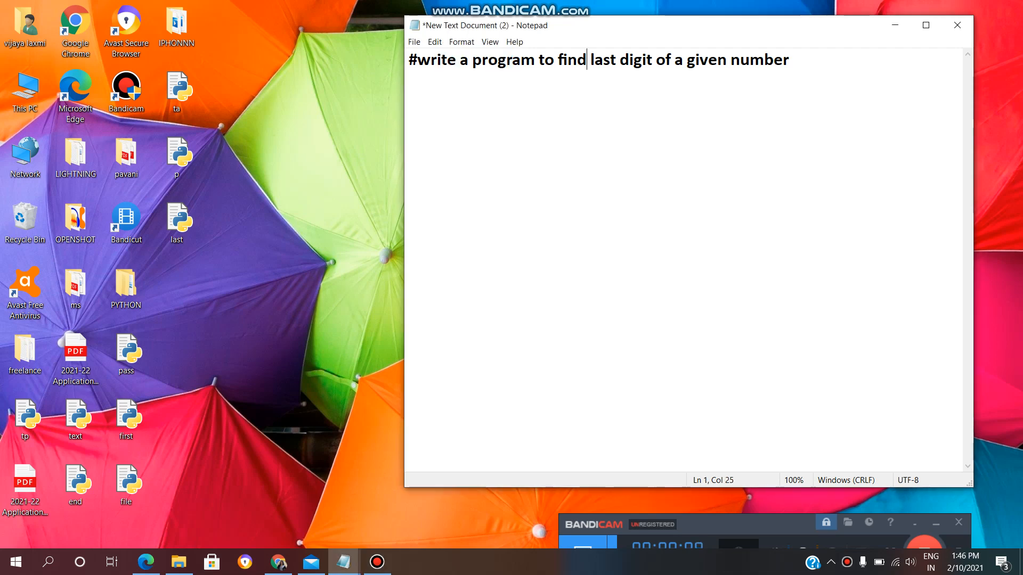
# Write the input line n=int(input('enter a number:')) below the comment
pyautogui.moveTo(673, 59); pyautogui.dragTo(788, 60)
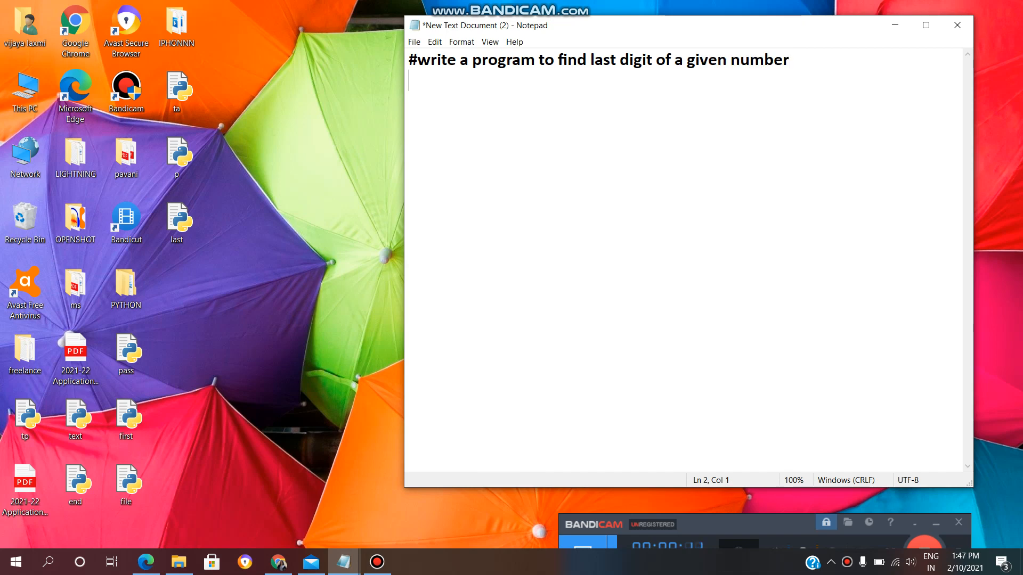
pyautogui.write('n=in')
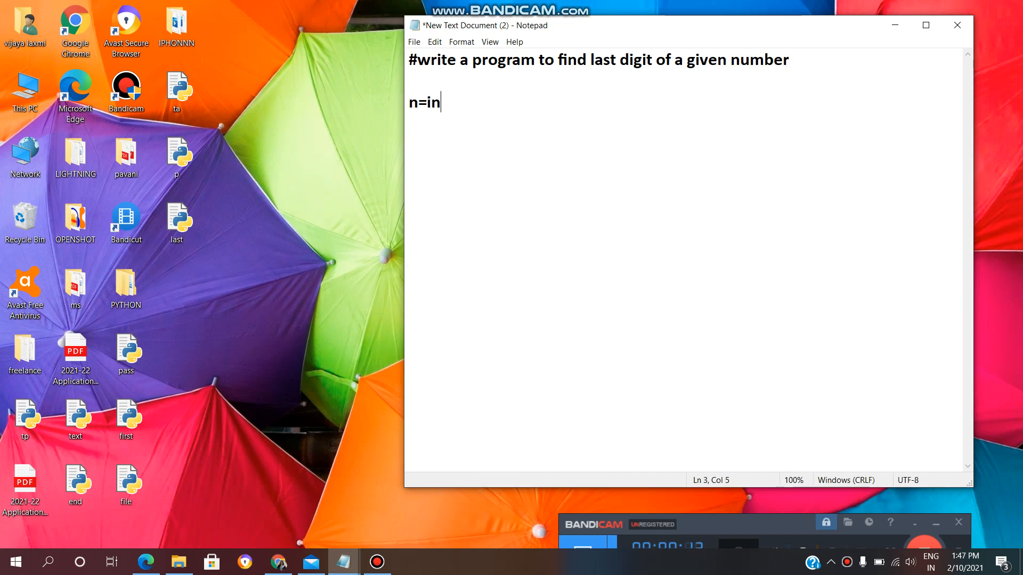
pyautogui.write('t=')
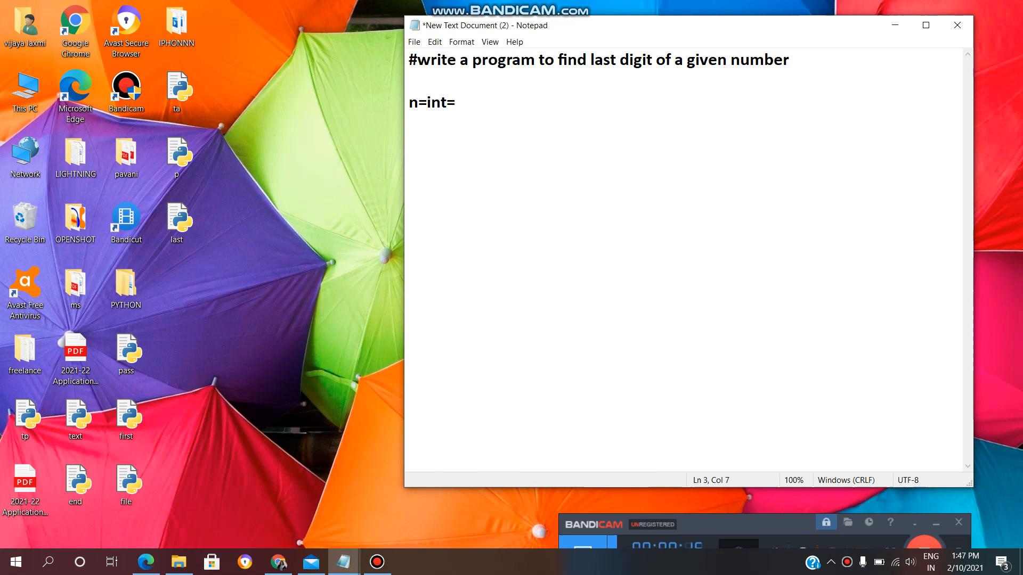
pyautogui.write('(')
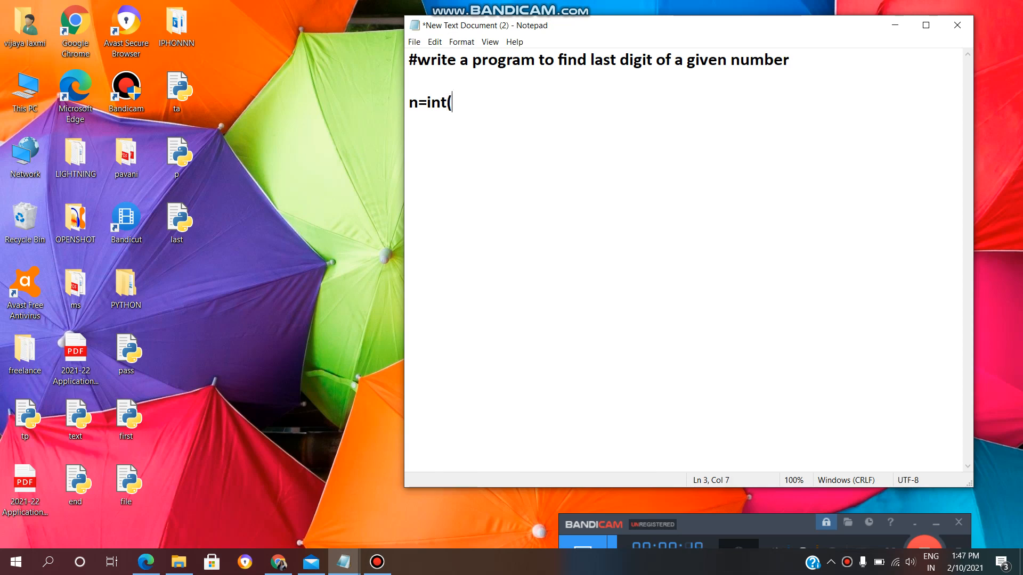
pyautogui.write('input')
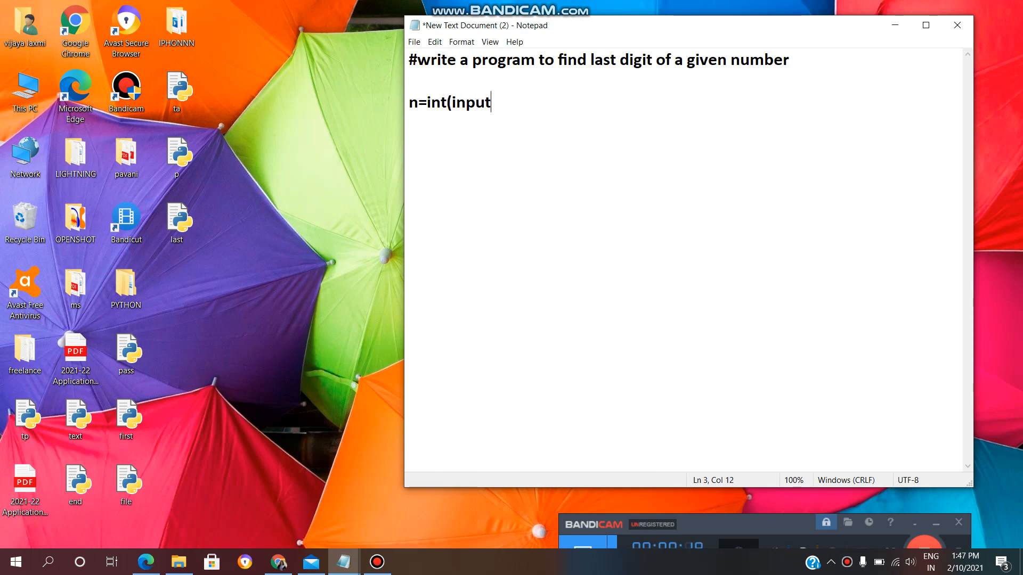
pyautogui.write("('en")
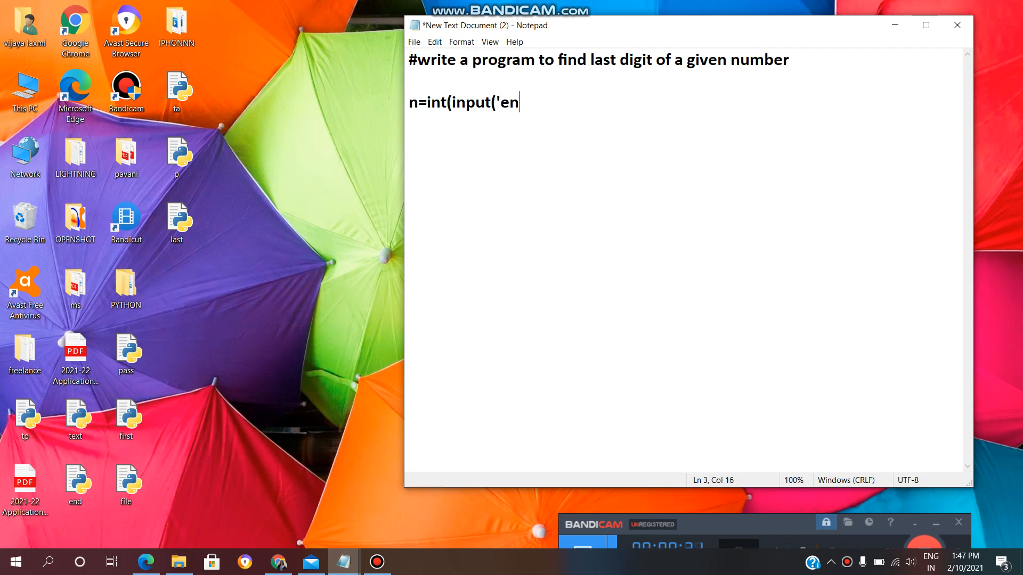
pyautogui.write('ter a num')
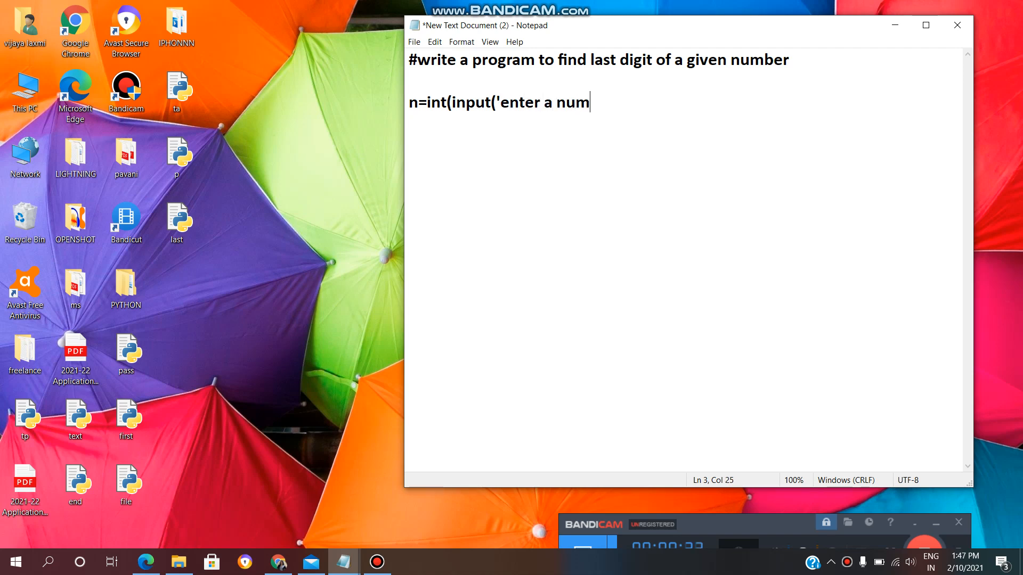
pyautogui.write('ber:')
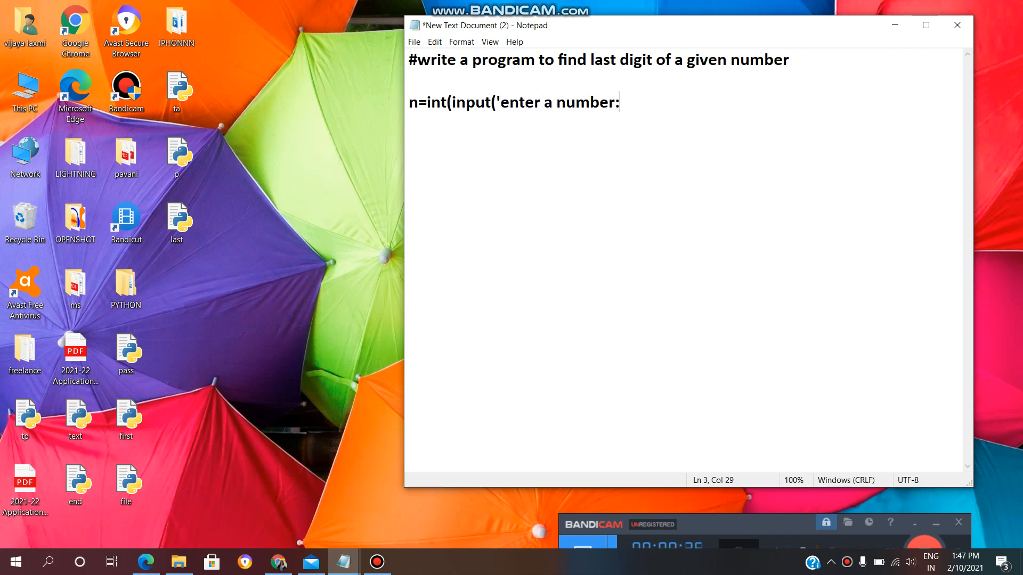
pyautogui.write("'))")
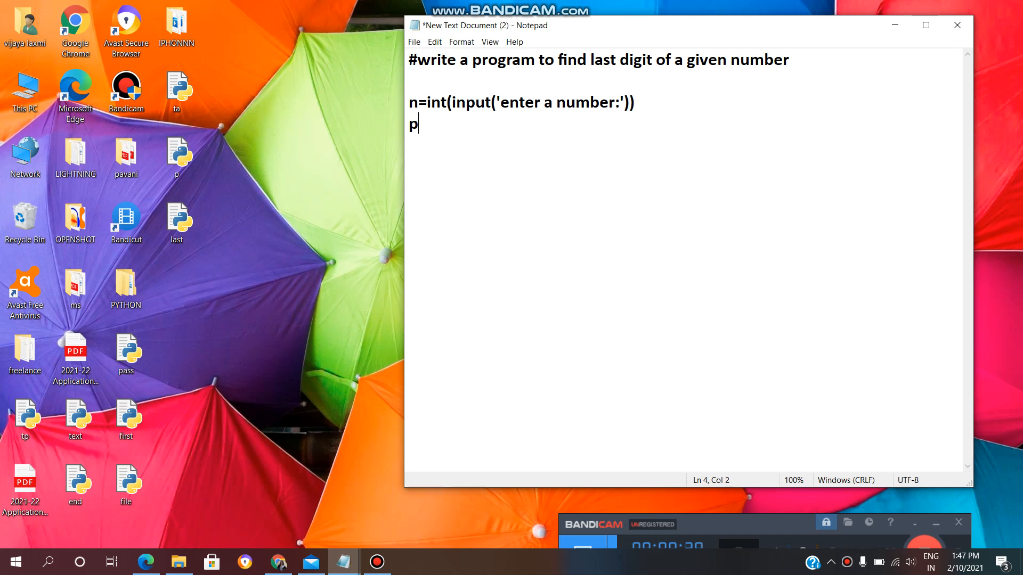
# Add print(n%10) on the next line to output the last digit
pyautogui.write('rint(')
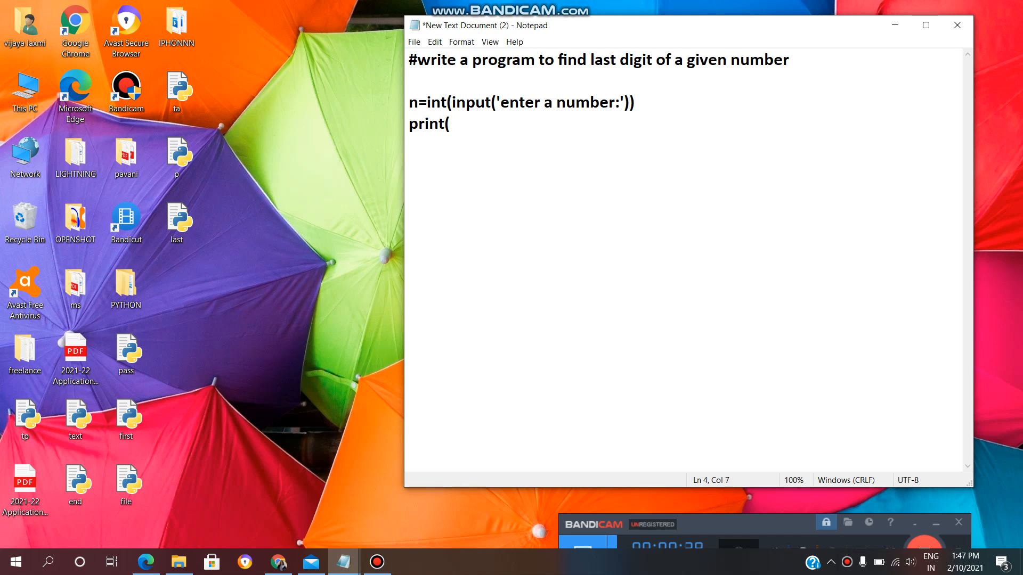
pyautogui.write('n%10')
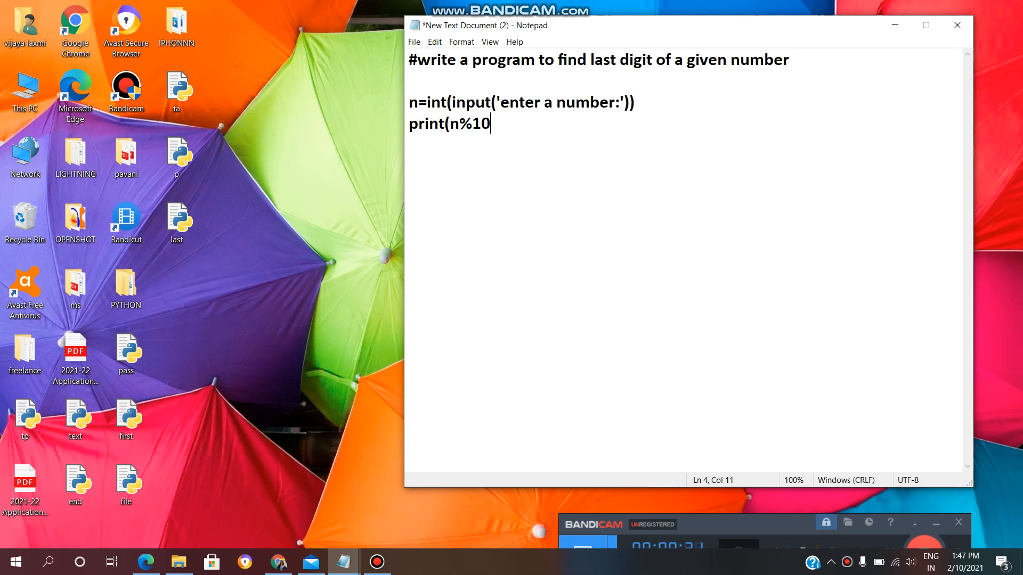
pyautogui.write(')')
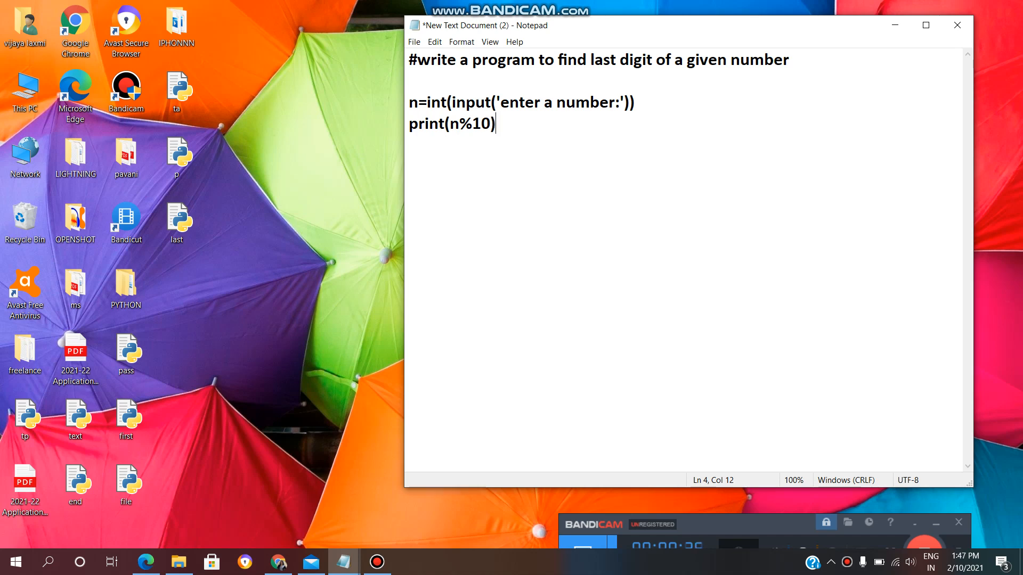
# Save the script to the Desktop as digitlast.py via Save As
pyautogui.click(413, 42)
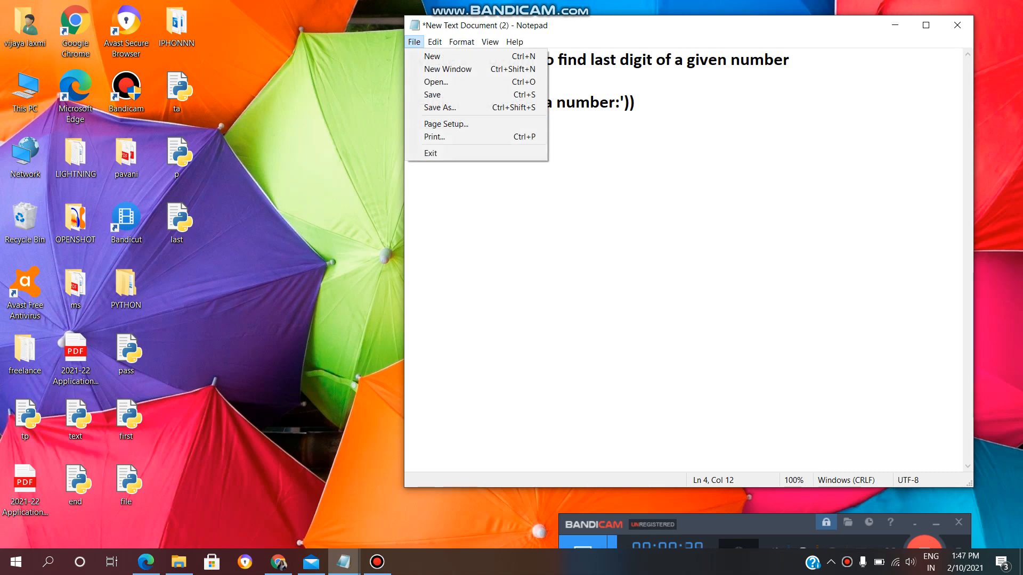
pyautogui.click(441, 107)
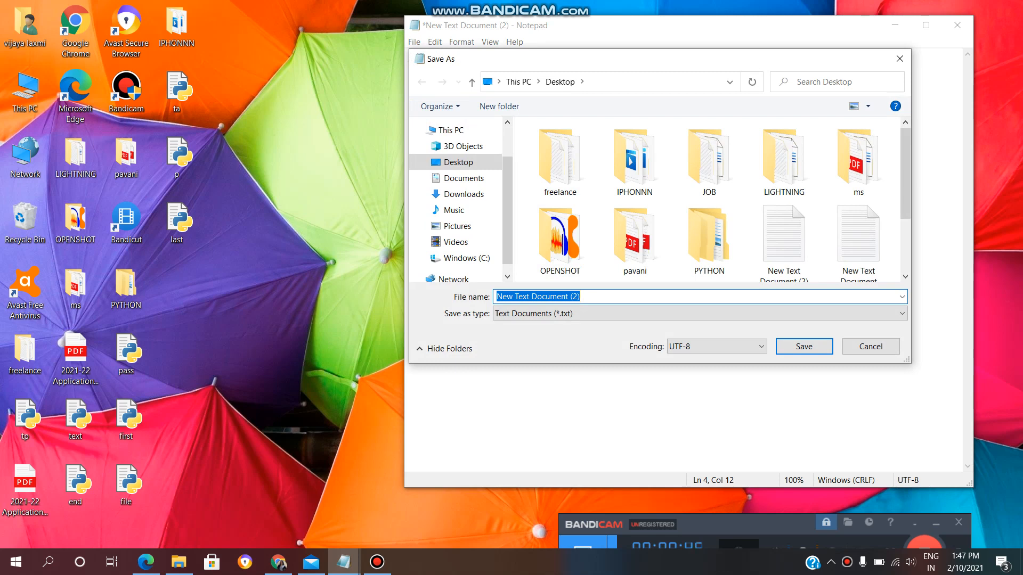
pyautogui.write('di')
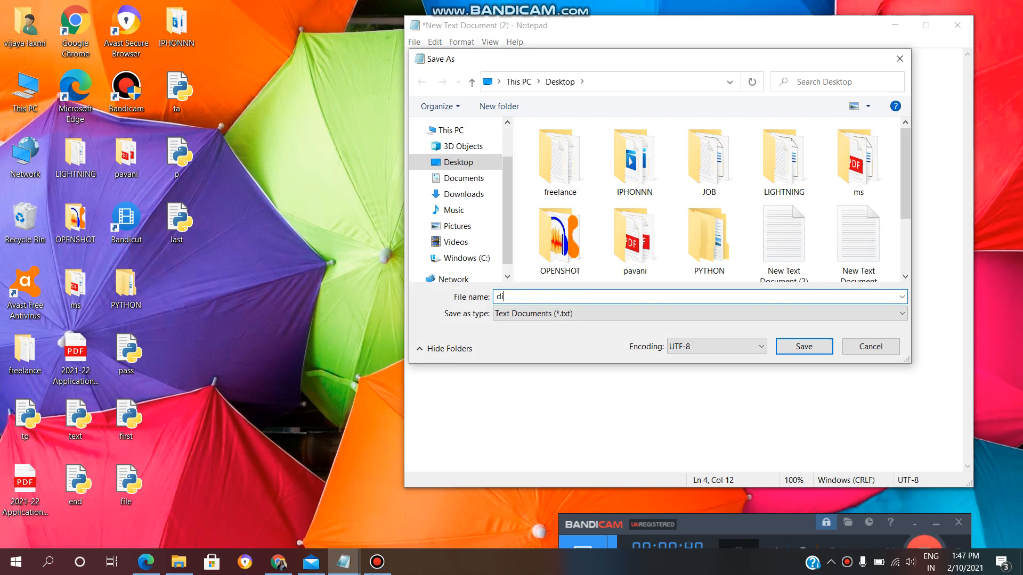
pyautogui.write('gi')
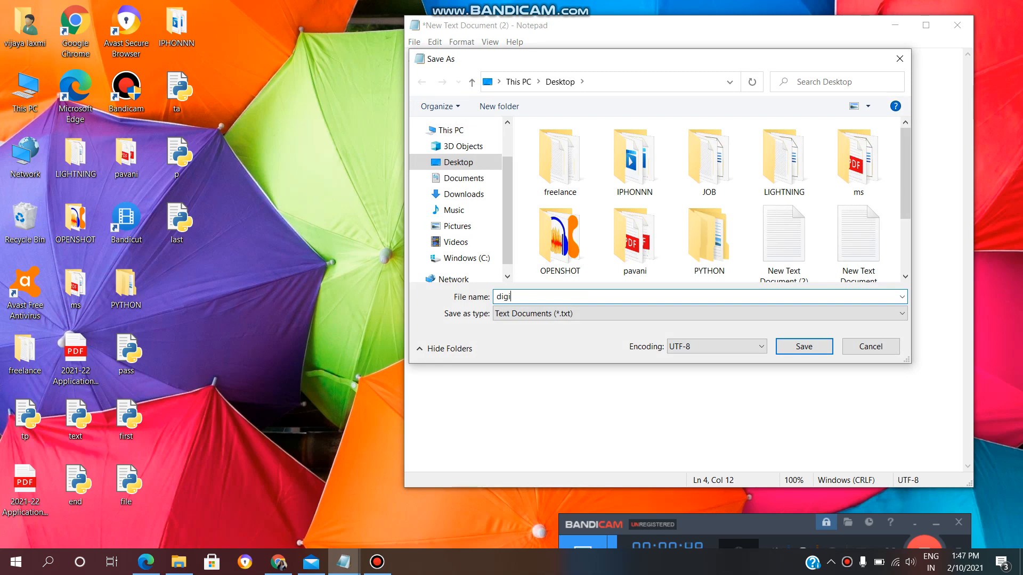
pyautogui.write('t')
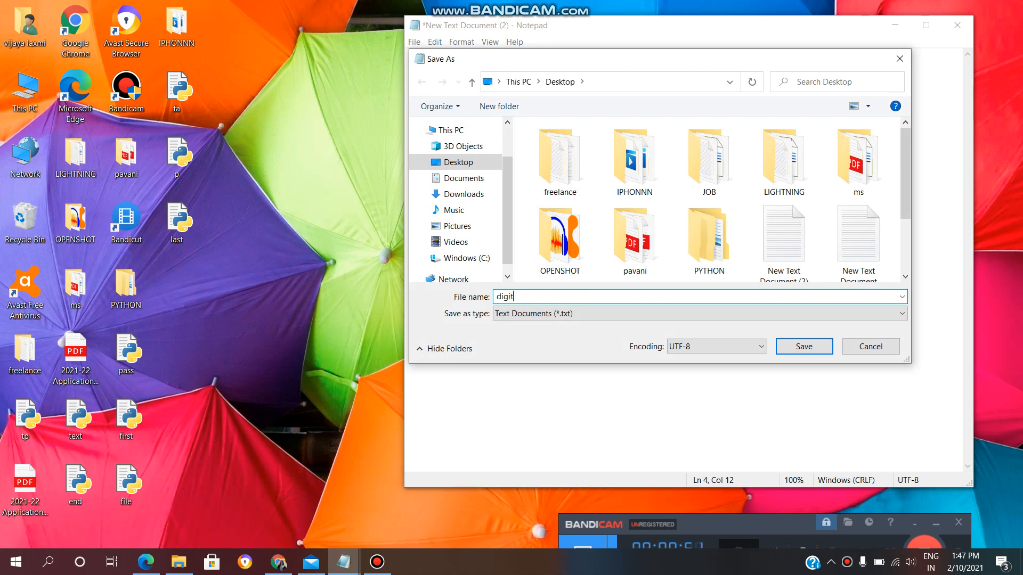
pyautogui.write('last.')
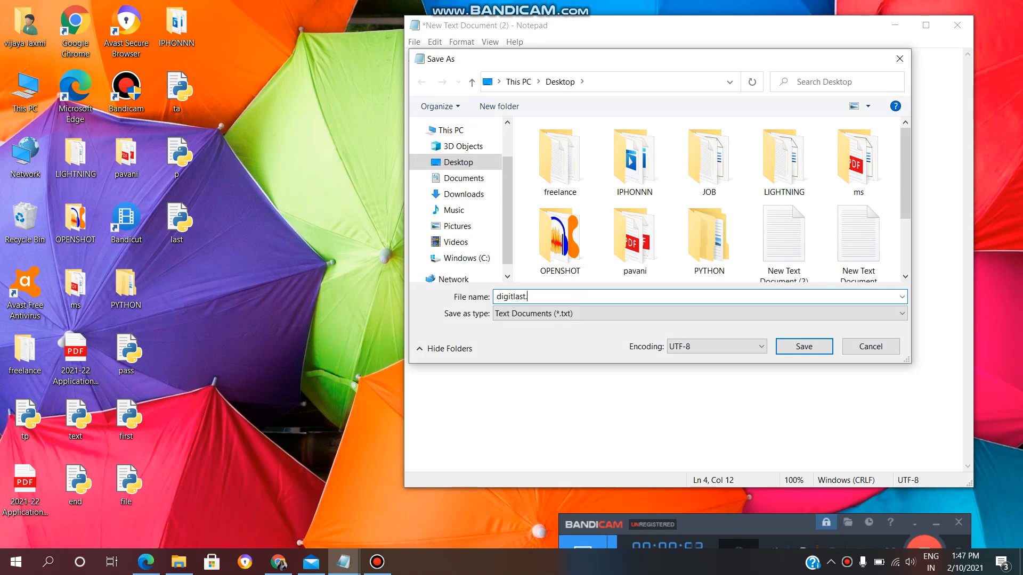
pyautogui.write('py')
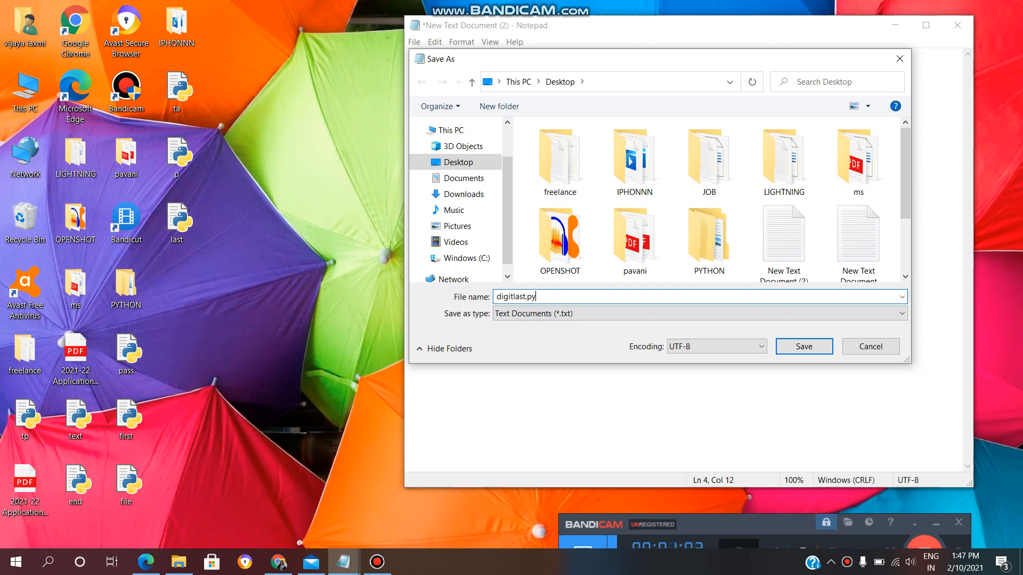
pyautogui.doubleClick(509, 297)
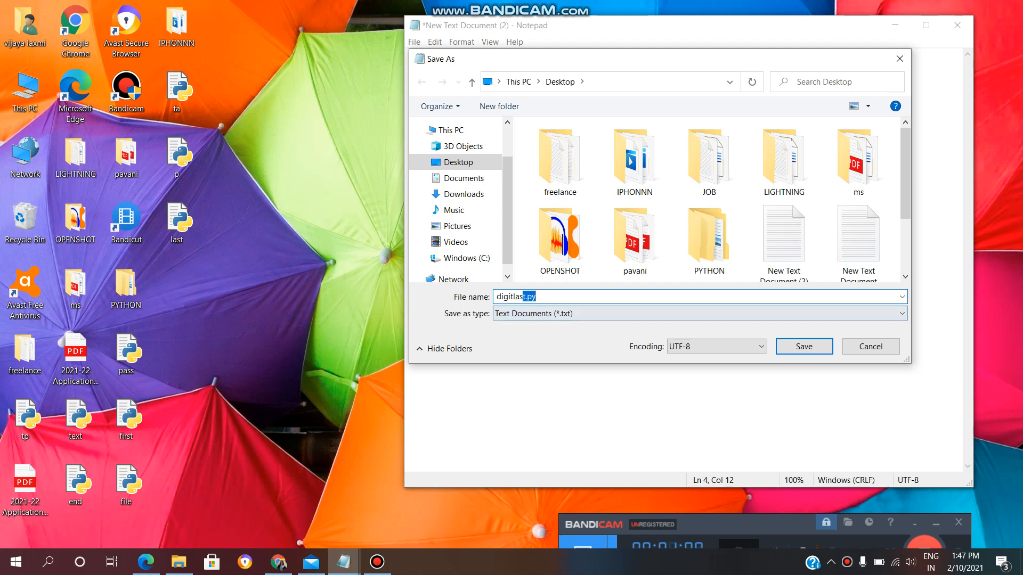
pyautogui.click(804, 346)
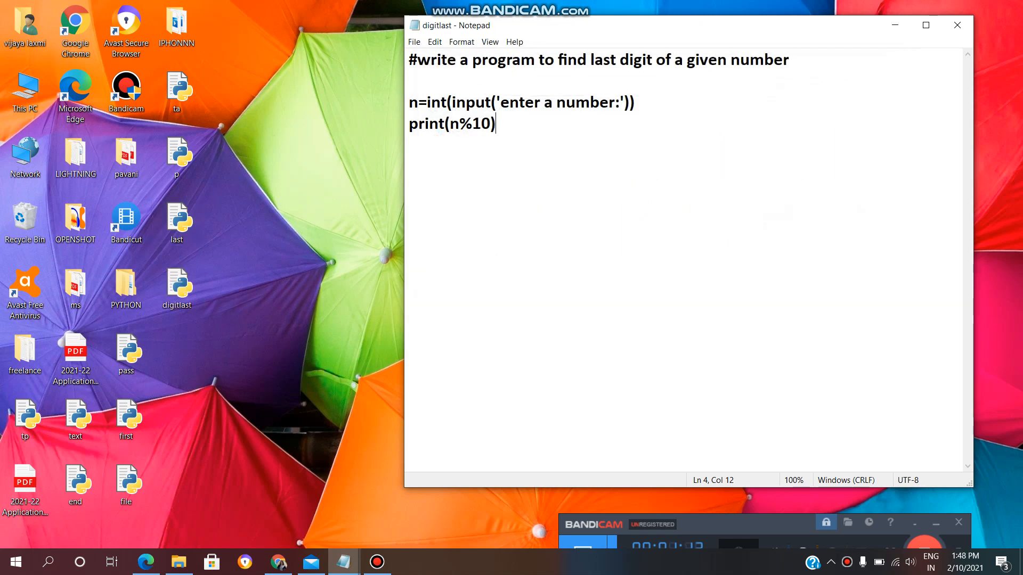
pyautogui.click(175, 287)
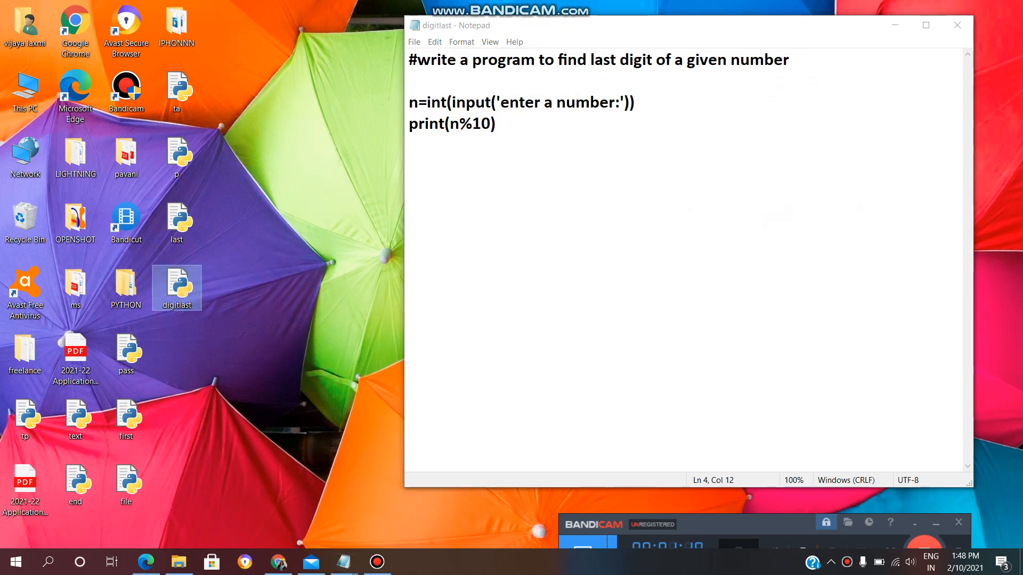
pyautogui.click(48, 561)
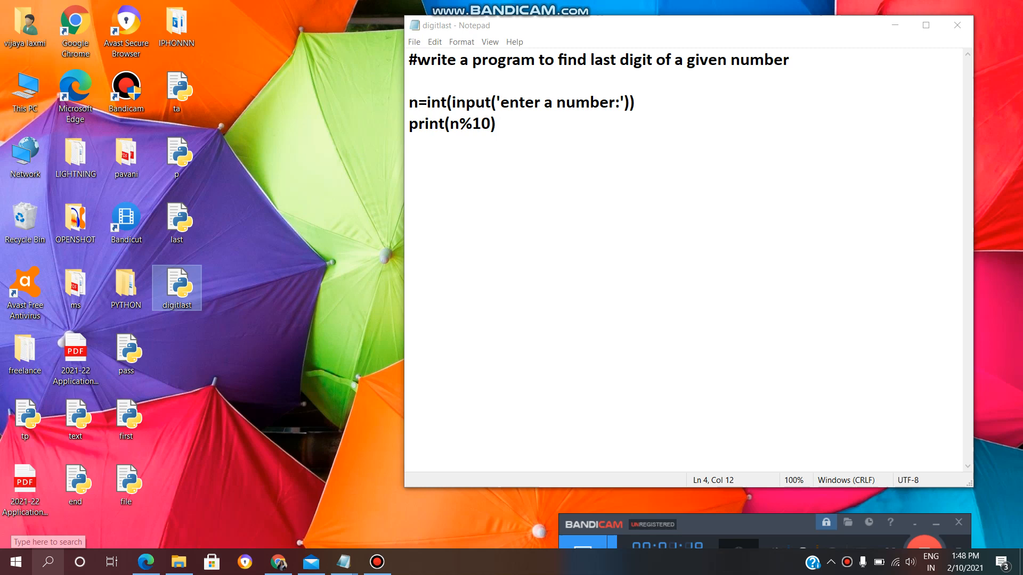
# Launch Command Prompt from the Windows search panel
pyautogui.click(47, 562)
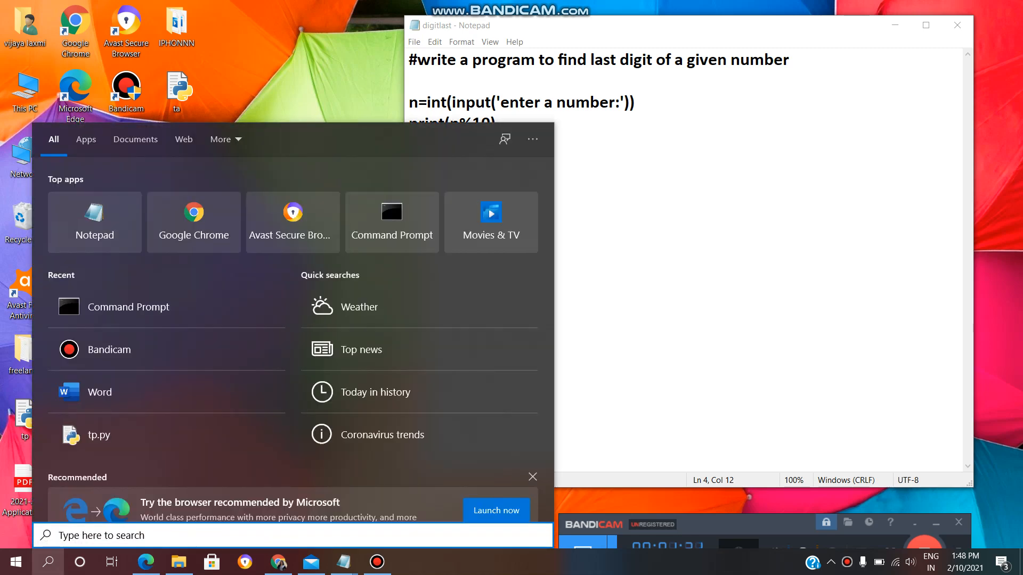
pyautogui.click(392, 222)
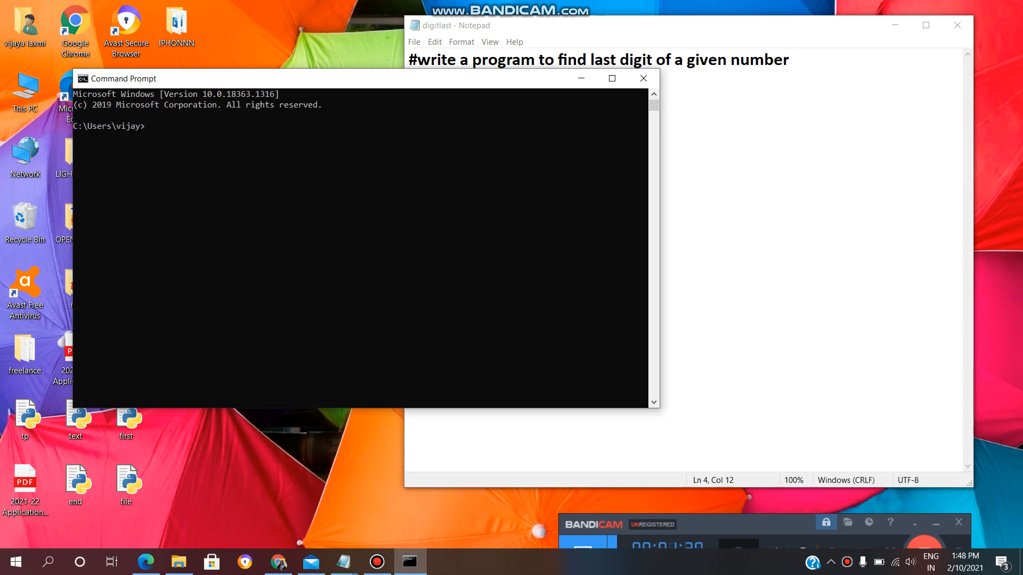
# Change into the Desktop folder and list its files with dir
pyautogui.write('cd')
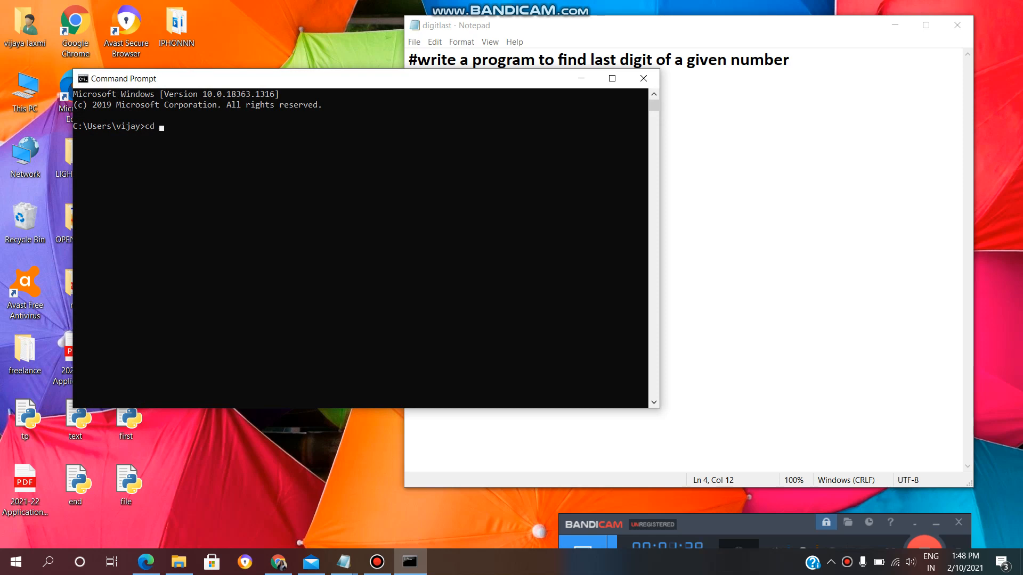
pyautogui.write('desktop')
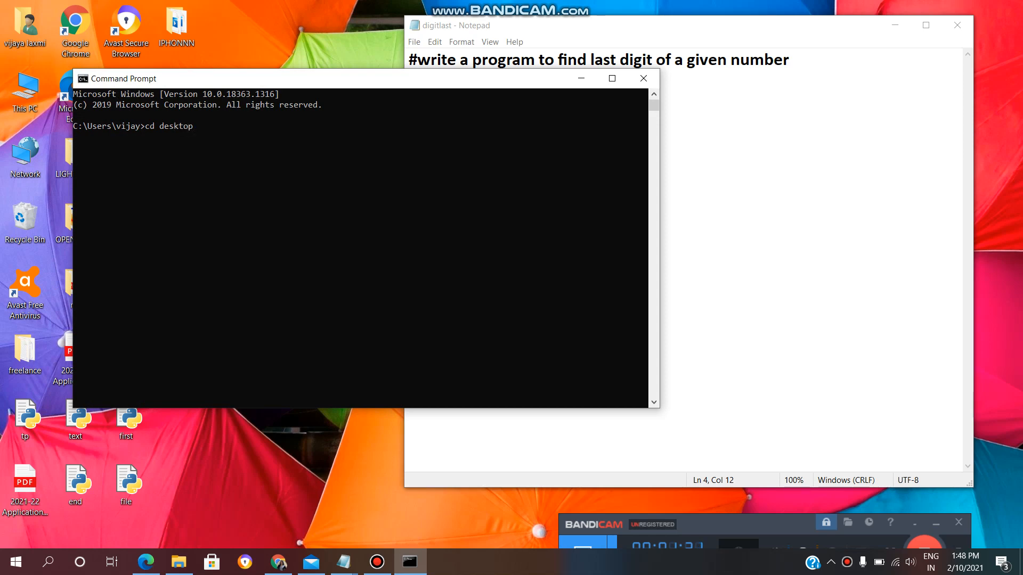
pyautogui.press('Enter')
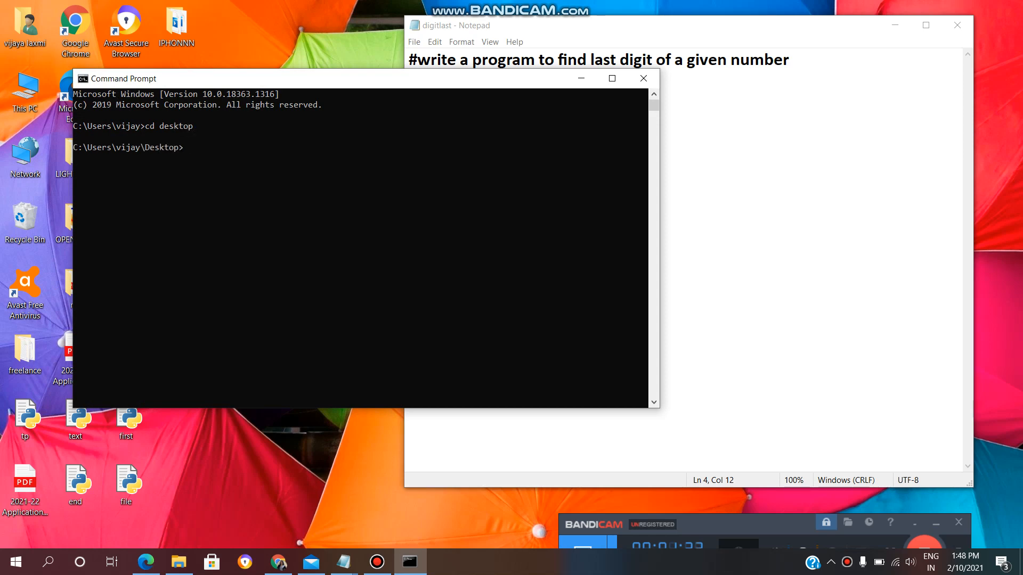
pyautogui.write('dir')
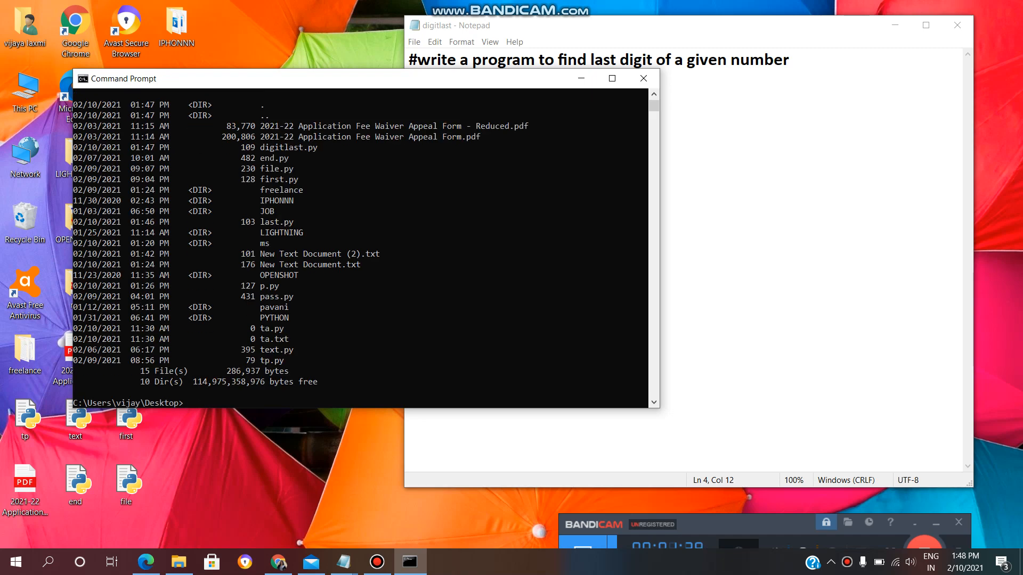
# Enter digitlast.py at the prompt, ready to run
pyautogui.write('digi')
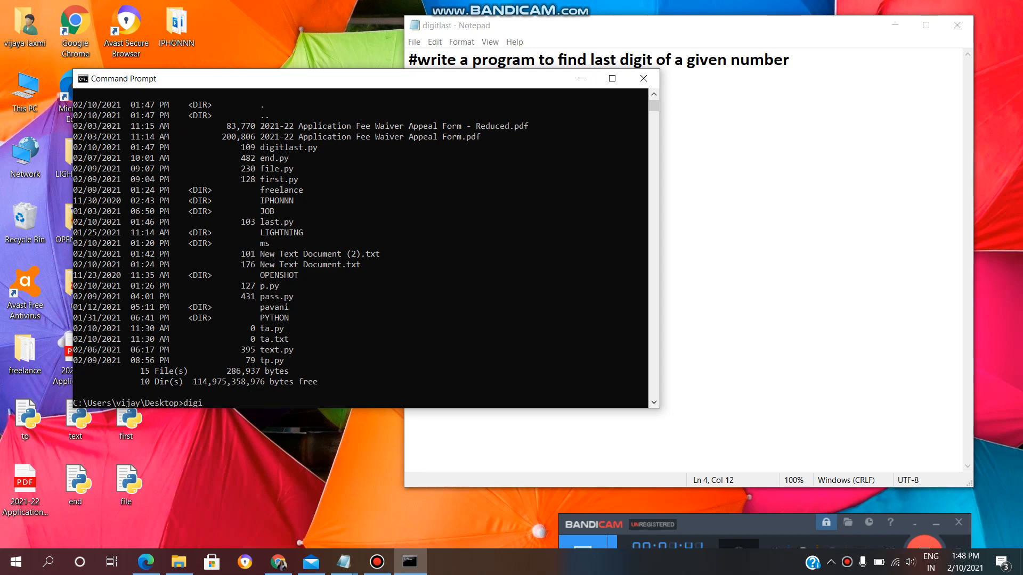
pyautogui.write('tlas')
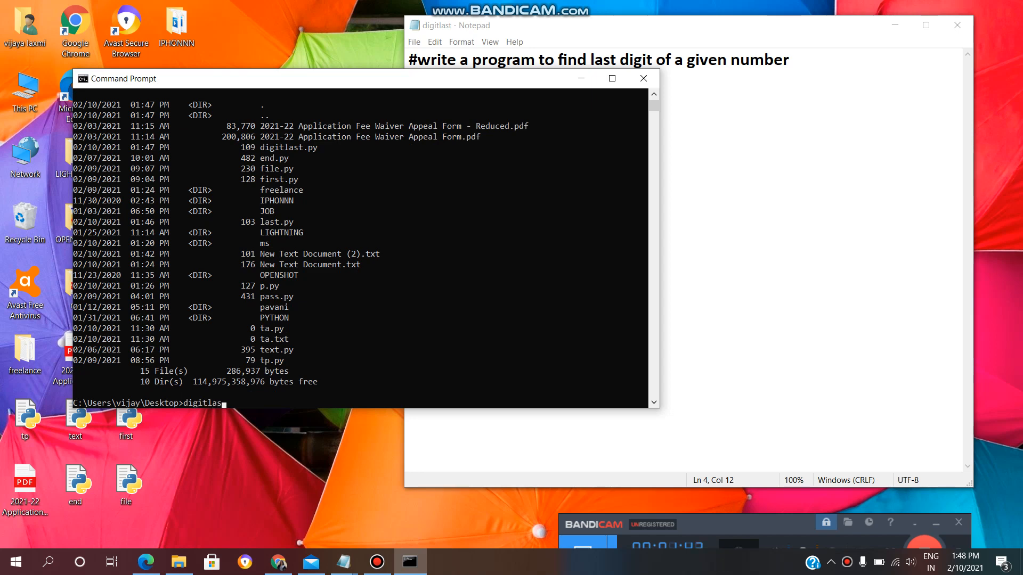
pyautogui.write('t')
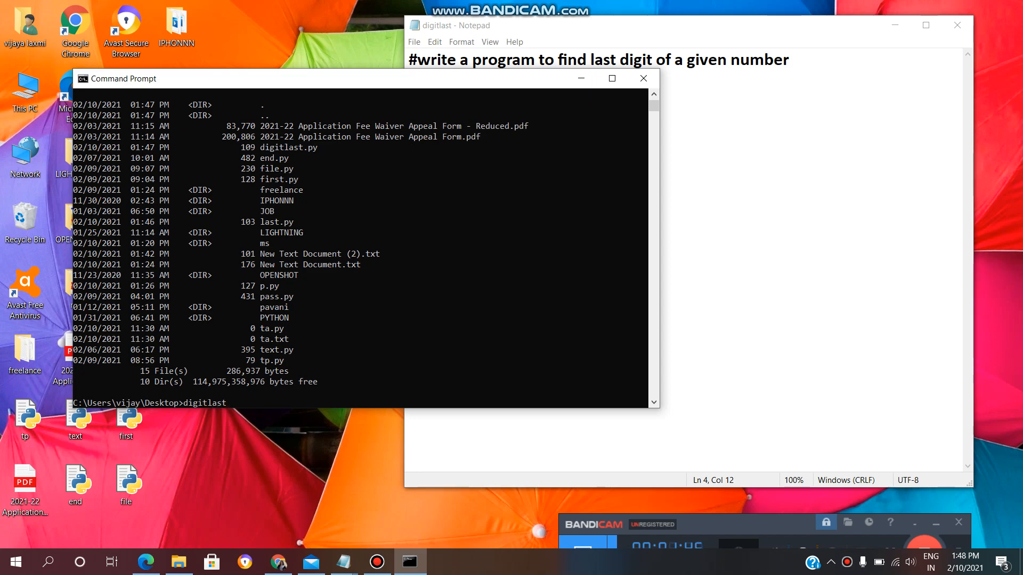
pyautogui.write('.py')
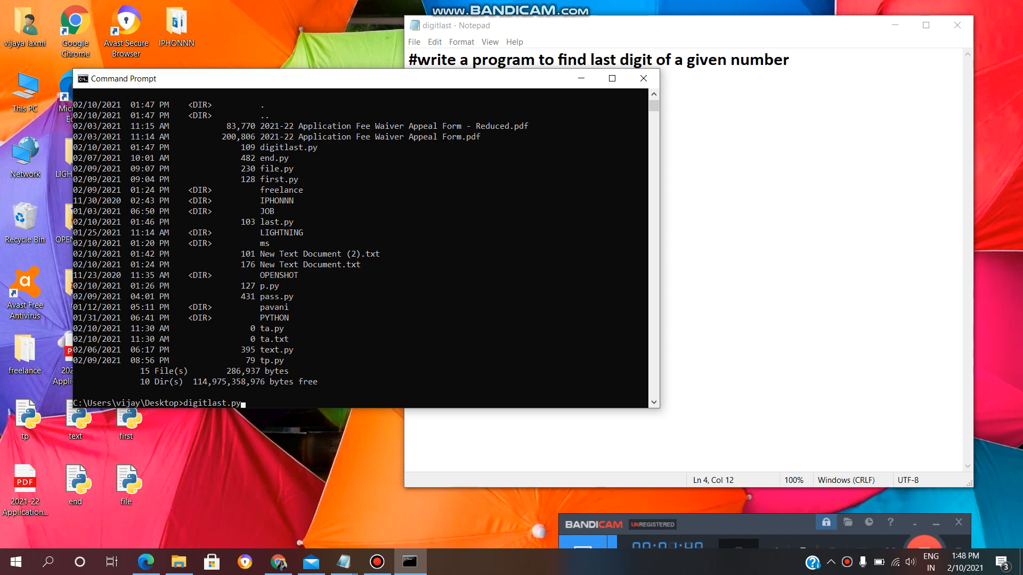
# Run digitlast.py with input 5639013, which prints 3
pyautogui.press('enter')
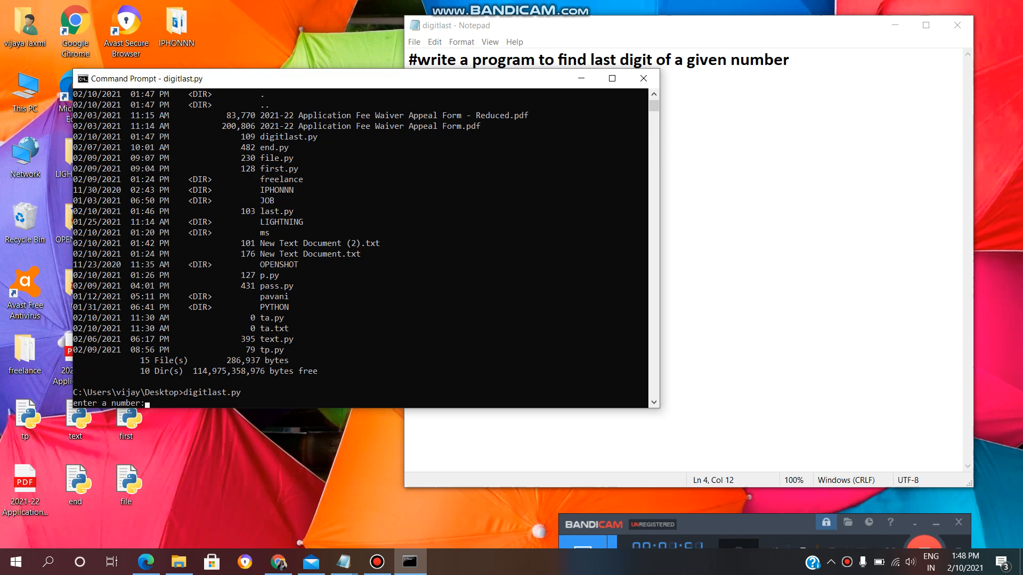
pyautogui.write('5')
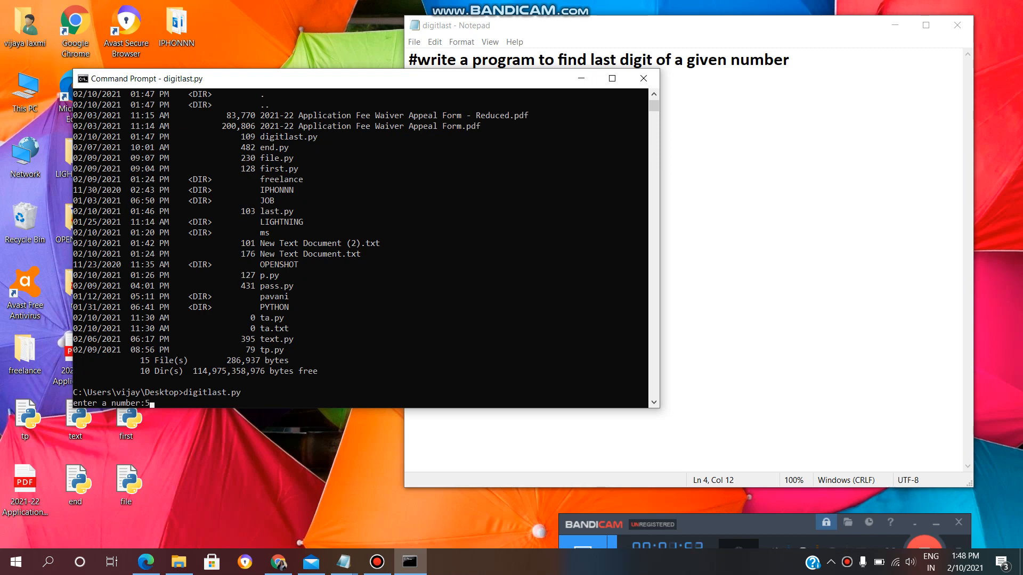
pyautogui.write('63')
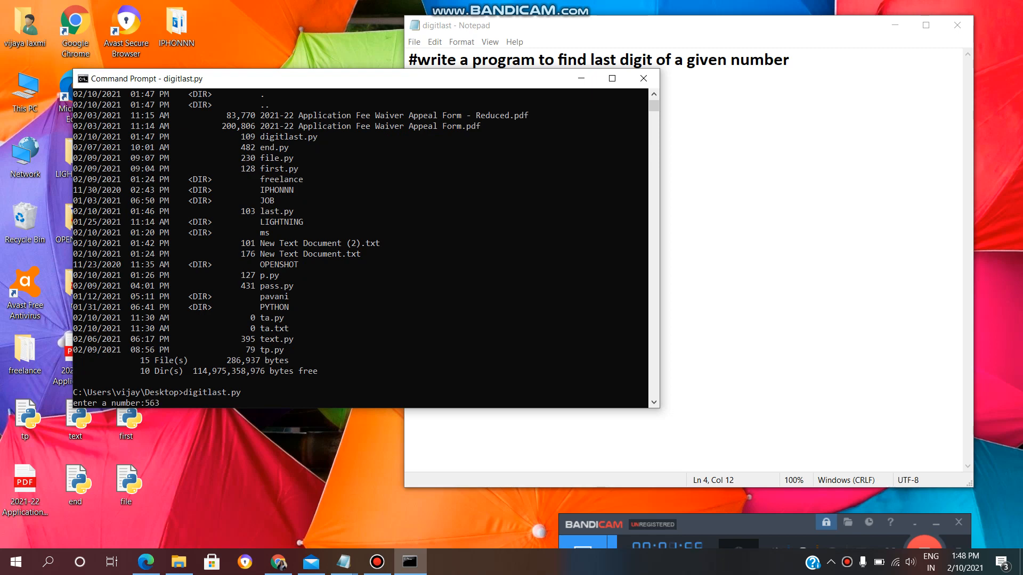
pyautogui.write('902')
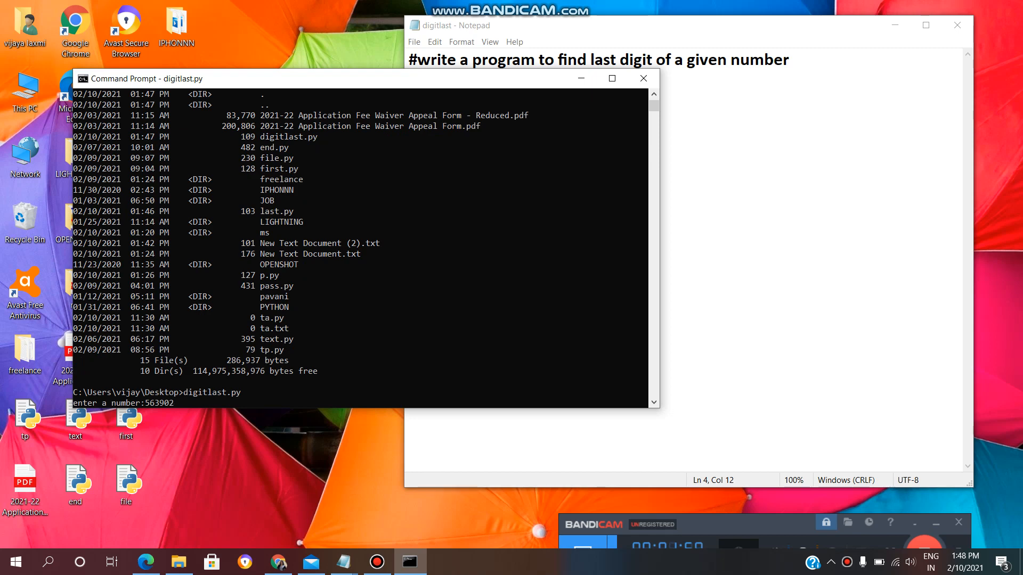
pyautogui.write('13')
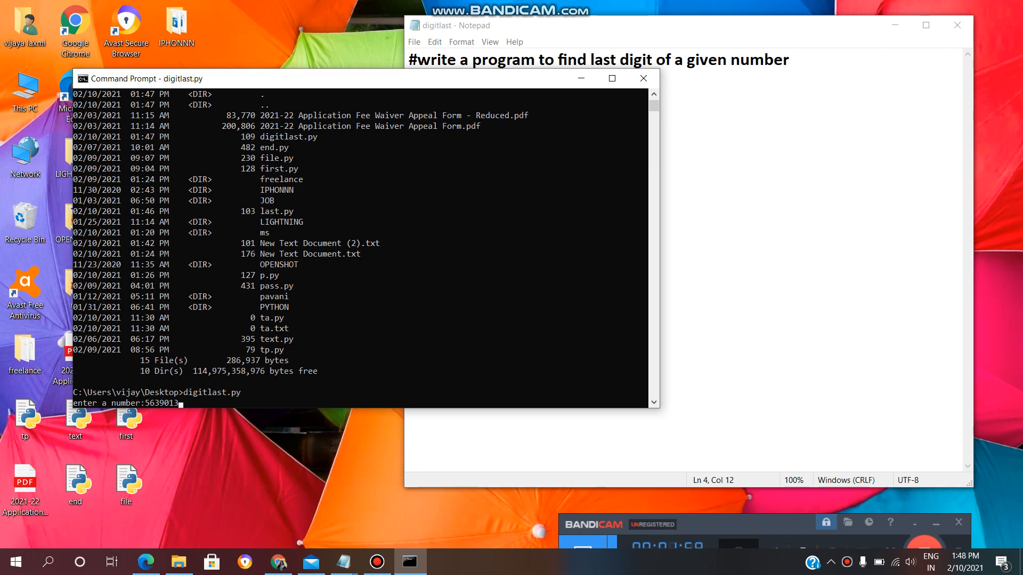
pyautogui.press('enter')
pyautogui.write('digitlast.')
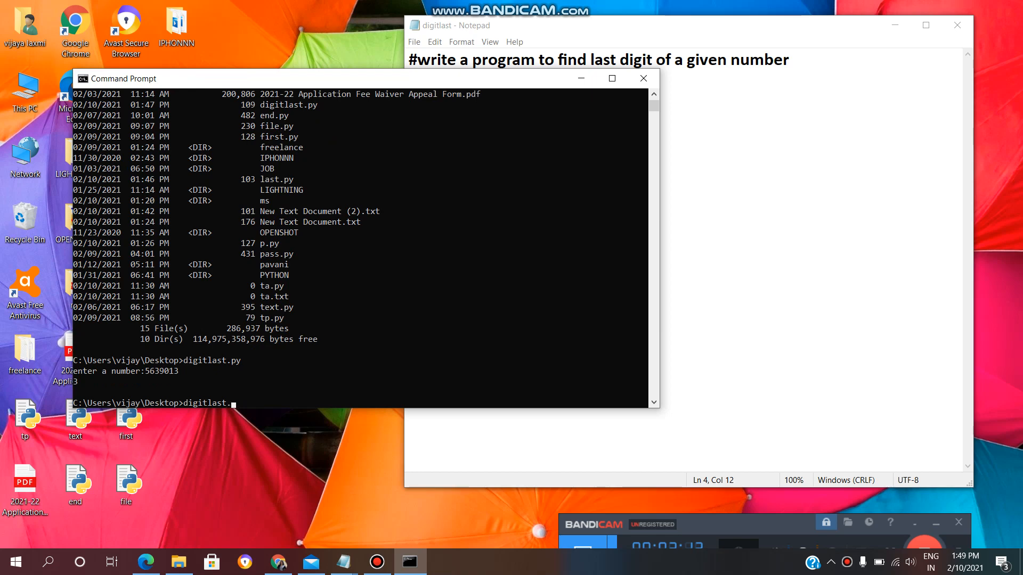
# Run digitlast.py again with 543789, printing 9, and start selecting the console output
pyautogui.write('t')
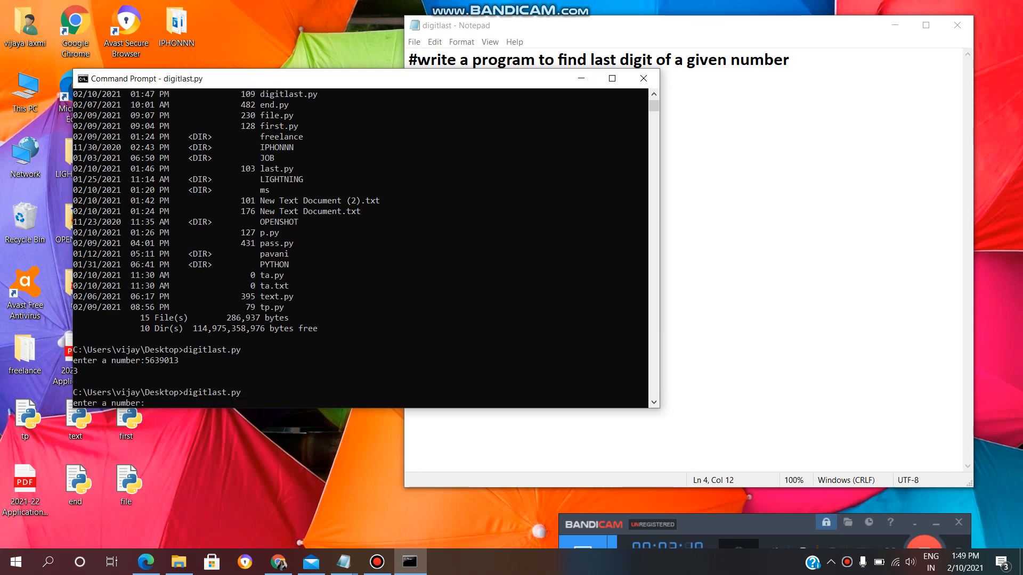
pyautogui.write('5')
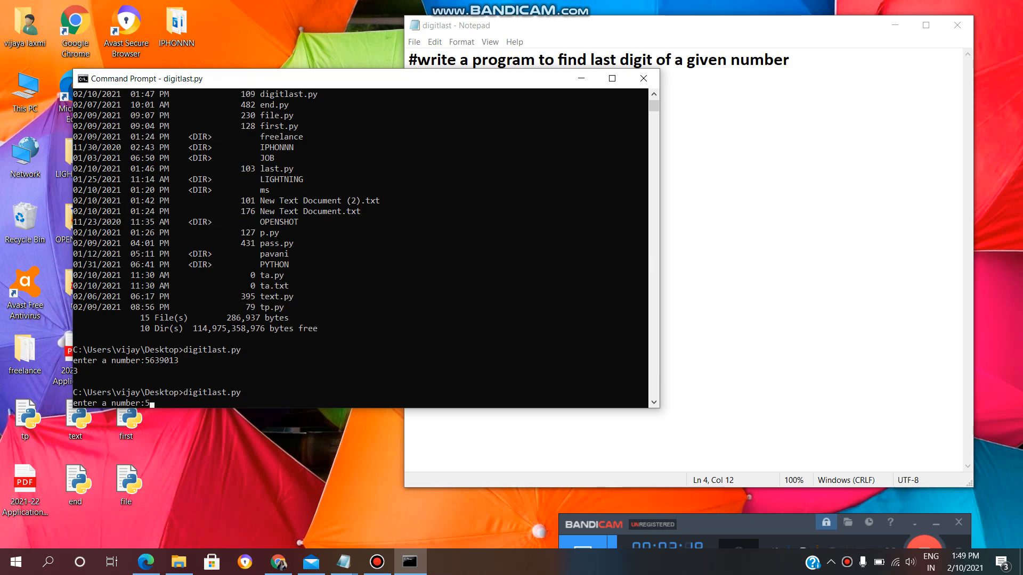
pyautogui.write('43789')
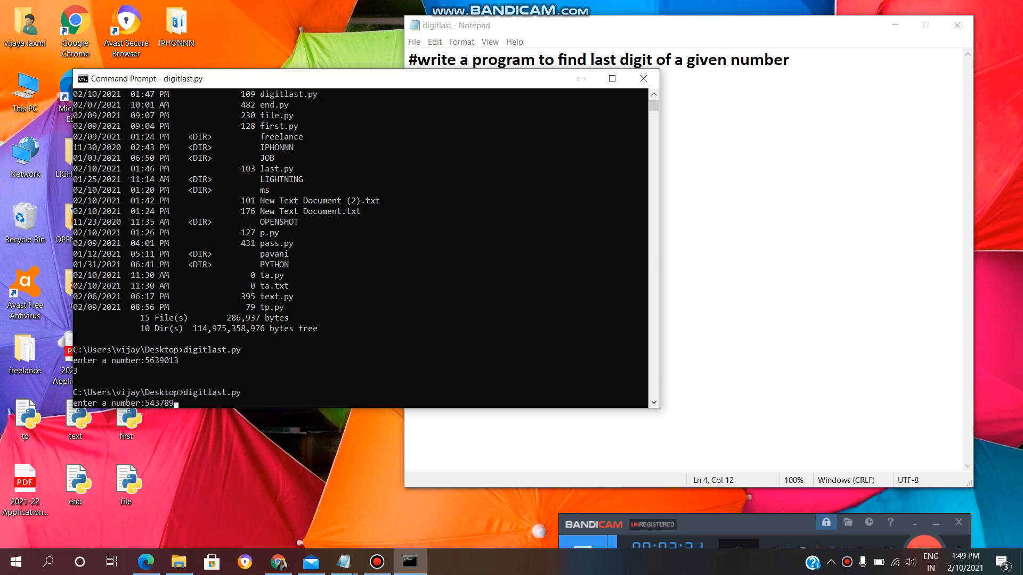
pyautogui.press('enter')
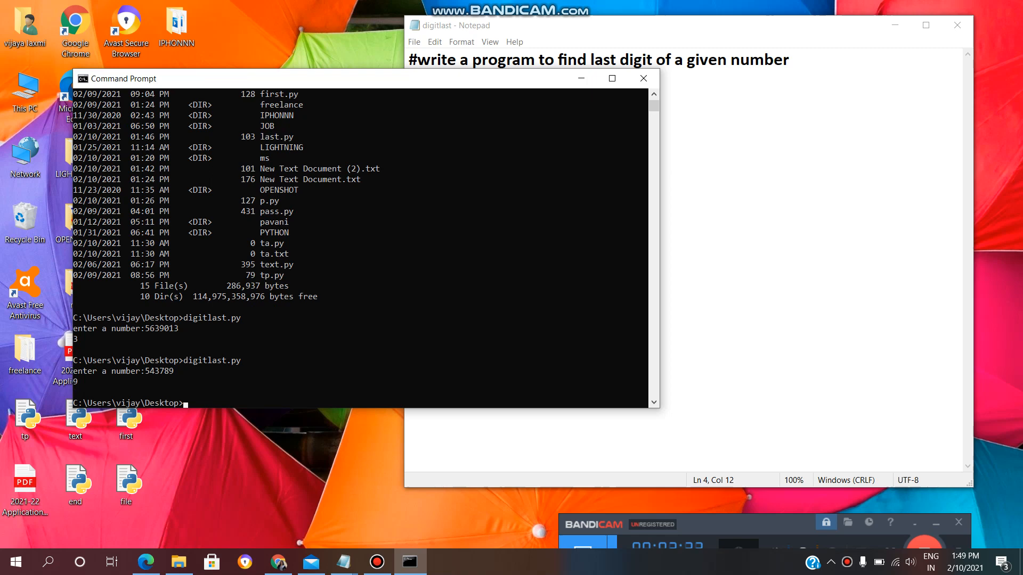
pyautogui.click(168, 371)
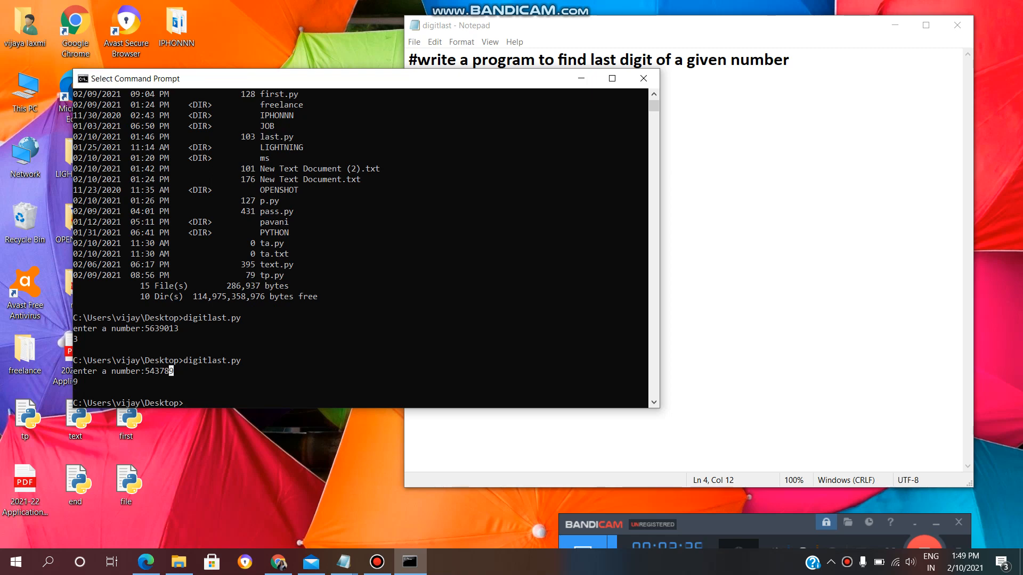
# Begin a triple-quoted block headed output: below the print line
pyautogui.press('enter')
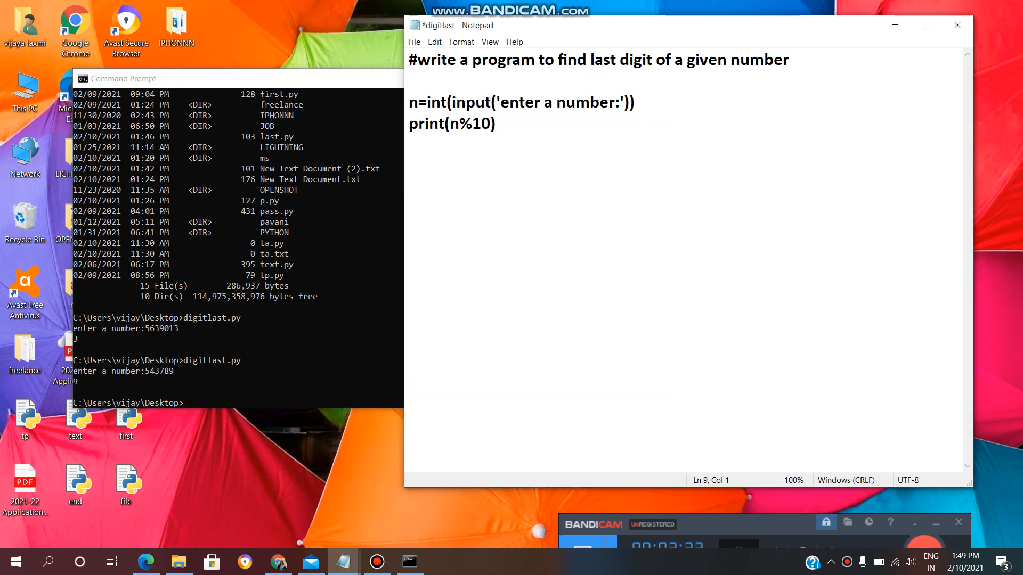
pyautogui.write('"')
pyautogui.write('ou')
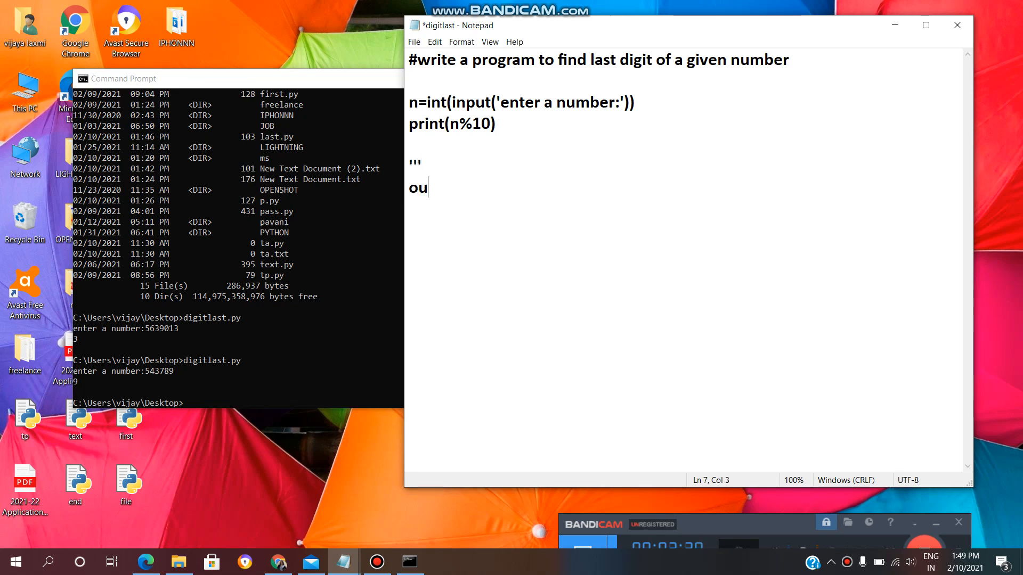
pyautogui.write('tput:')
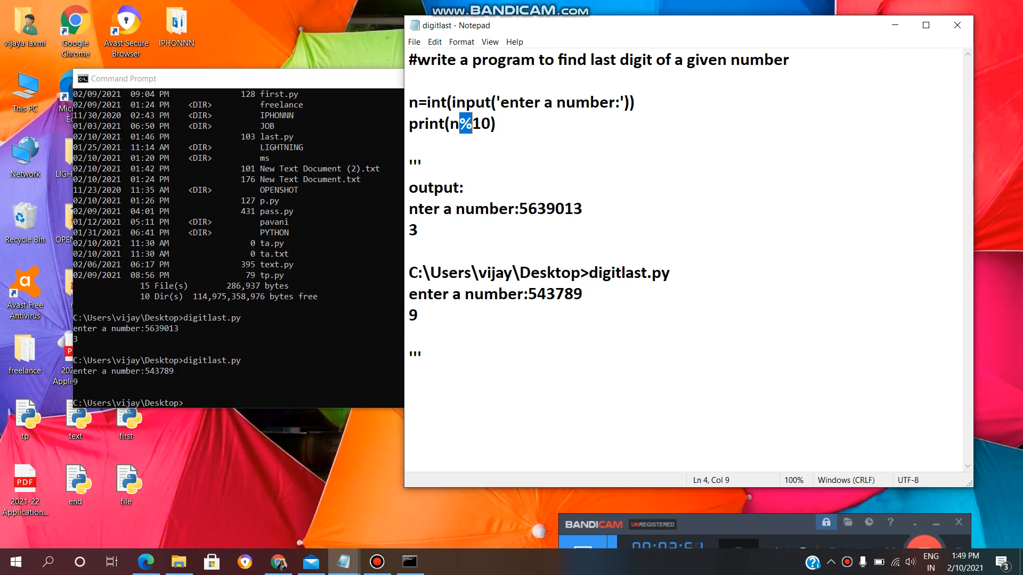
# Review the saved script, highlighting the 10 in n%10 and 'last digit' in the heading
pyautogui.press('shift+Right')
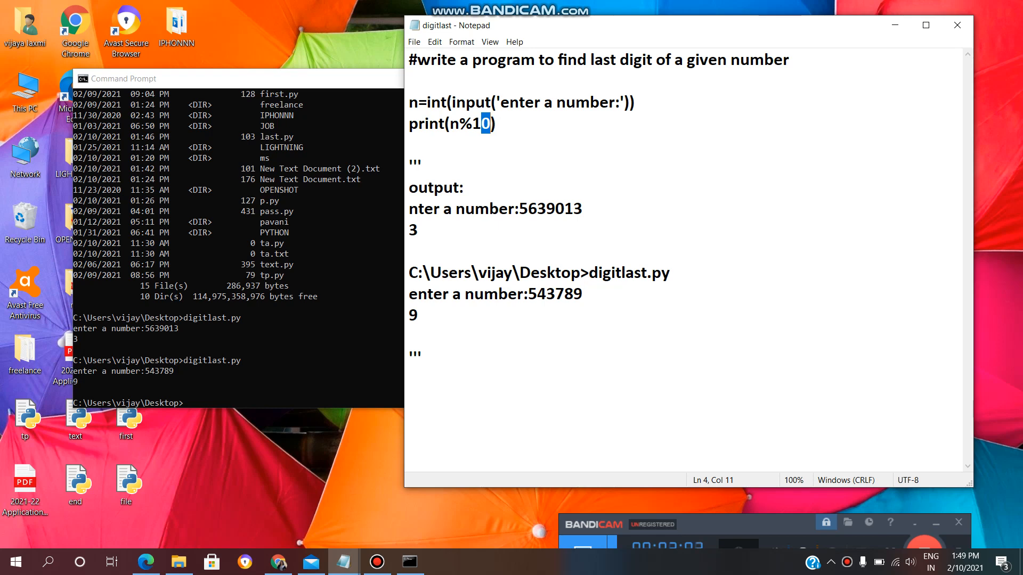
pyautogui.doubleClick(423, 123)
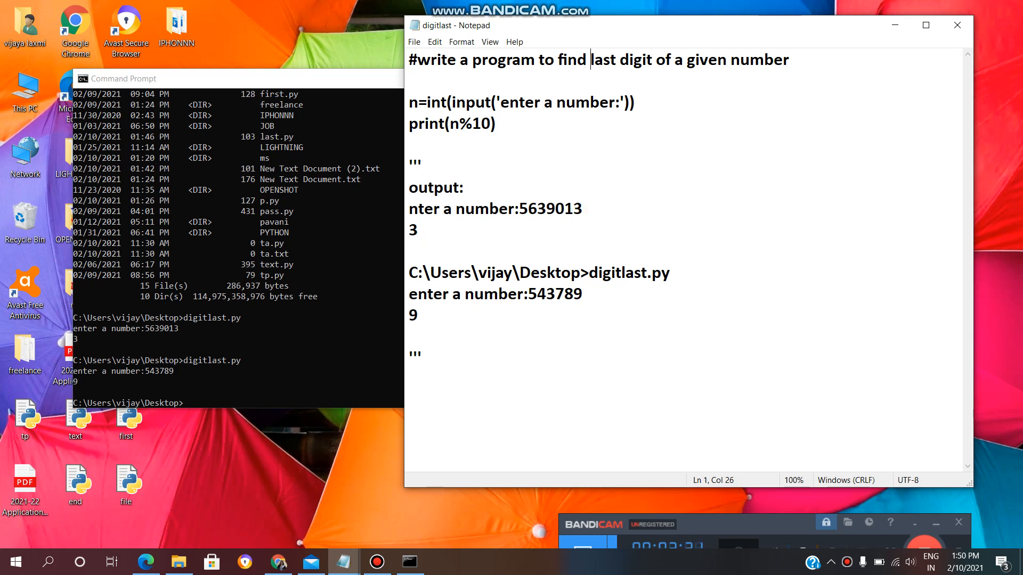
pyautogui.moveTo(590, 59); pyautogui.dragTo(666, 60)
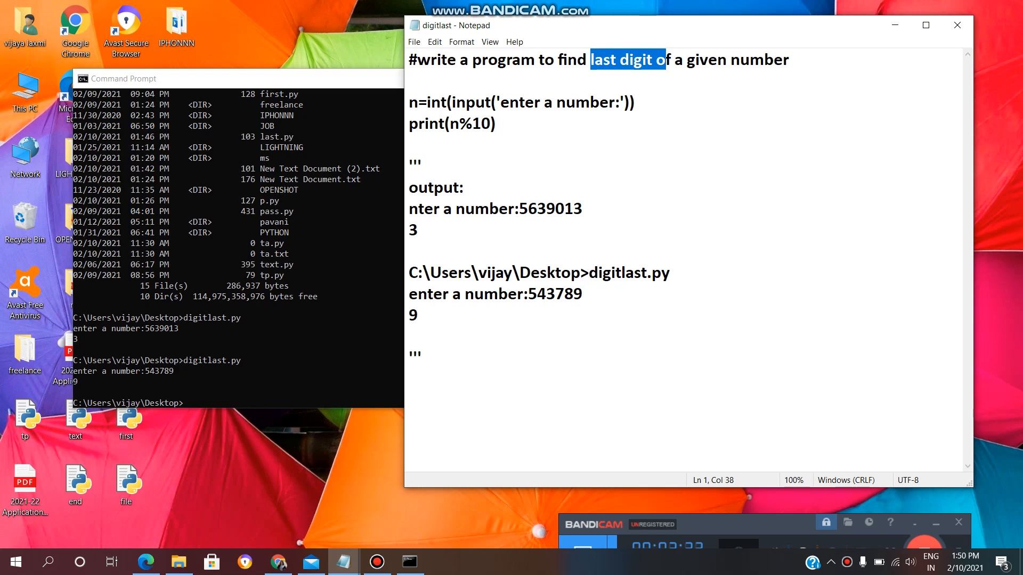